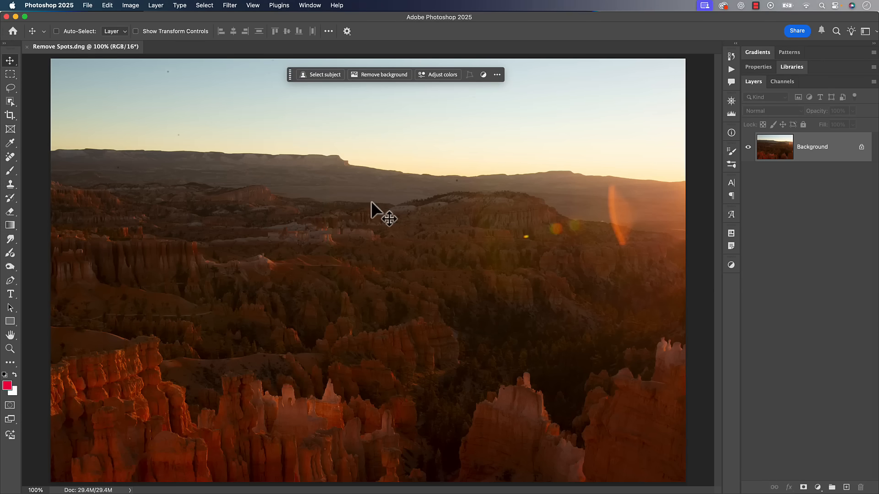
mouse_move(441, 375)
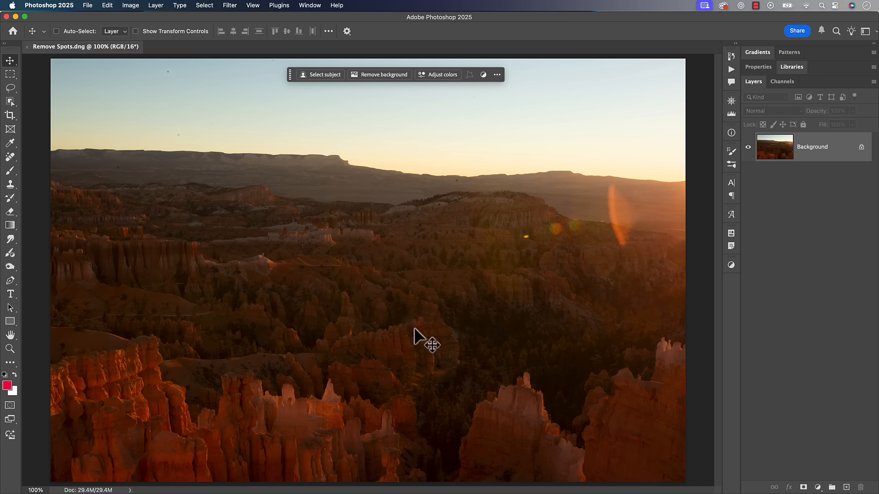
Step: Open the Bryce Canyon photo in the Camera Raw Filter from the Filter menu
left_click(229, 5)
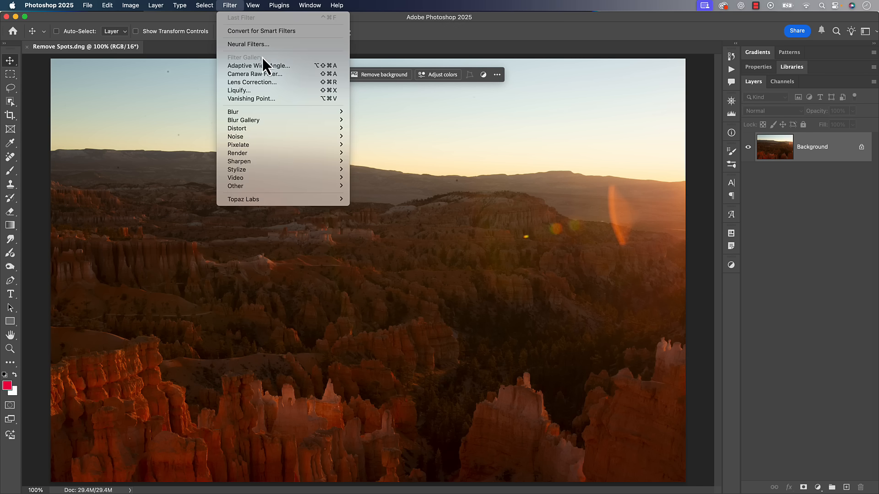
mouse_move(255, 74)
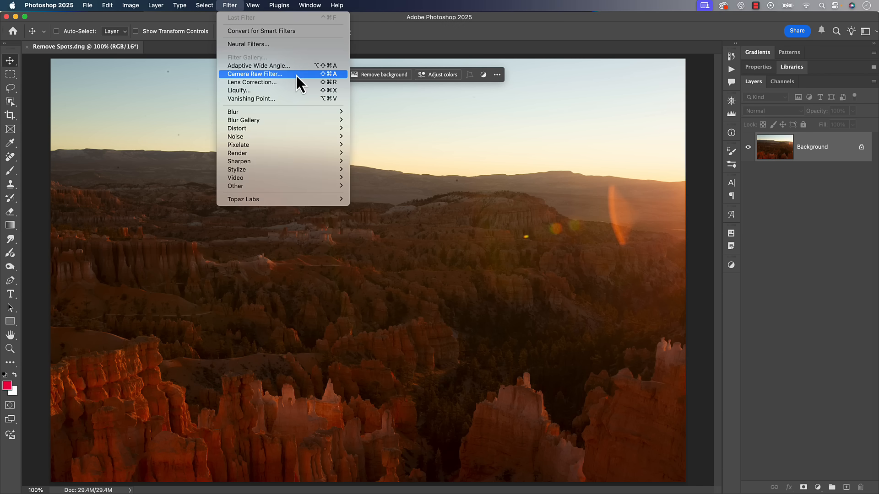
left_click(255, 74)
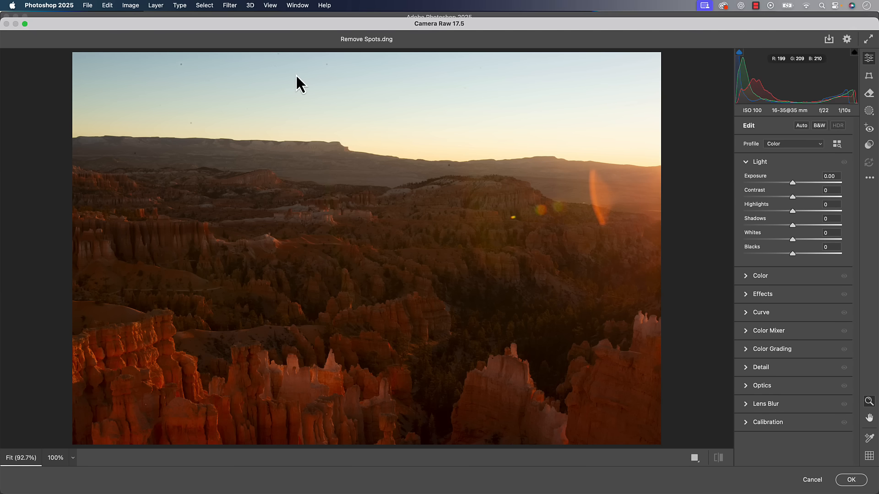
mouse_move(406, 235)
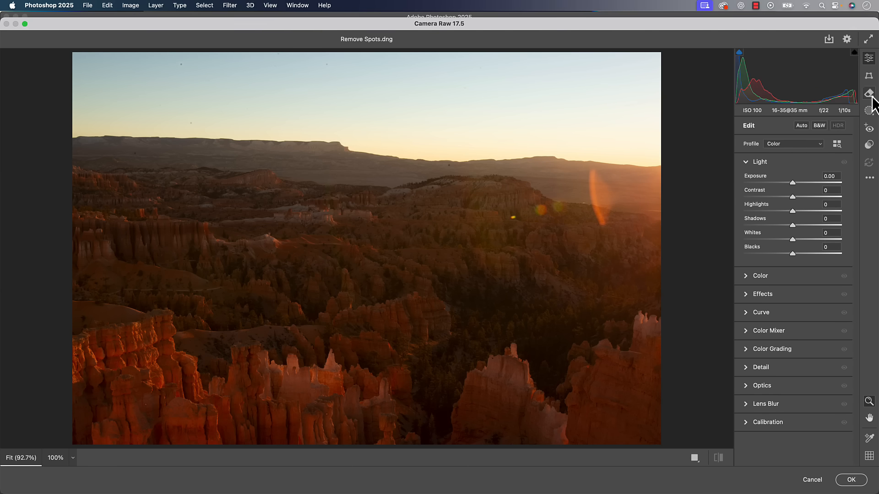
mouse_move(869, 95)
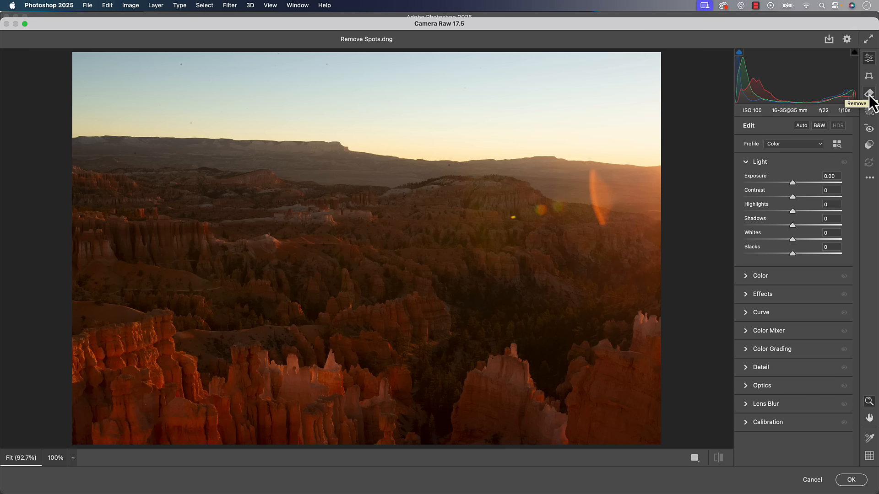
Step: Switch to Camera Raw's Remove tools and pan the magnified sky to inspect dust spots
left_click(869, 93)
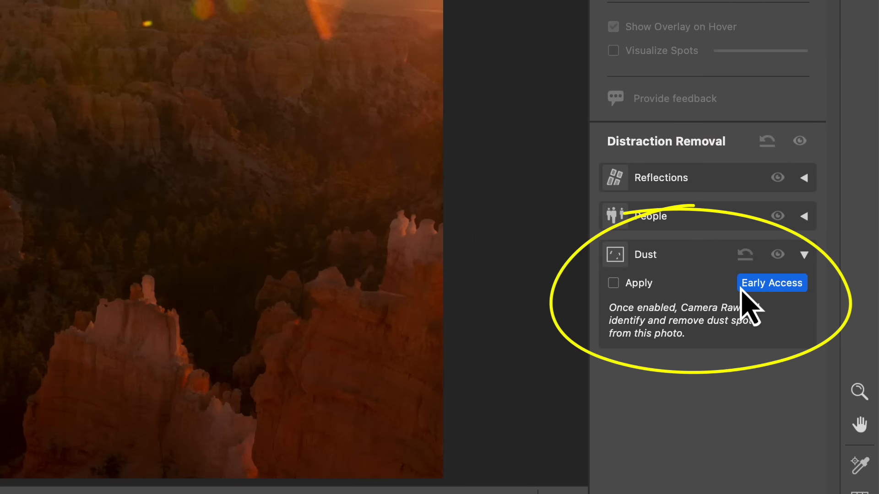
mouse_move(790, 325)
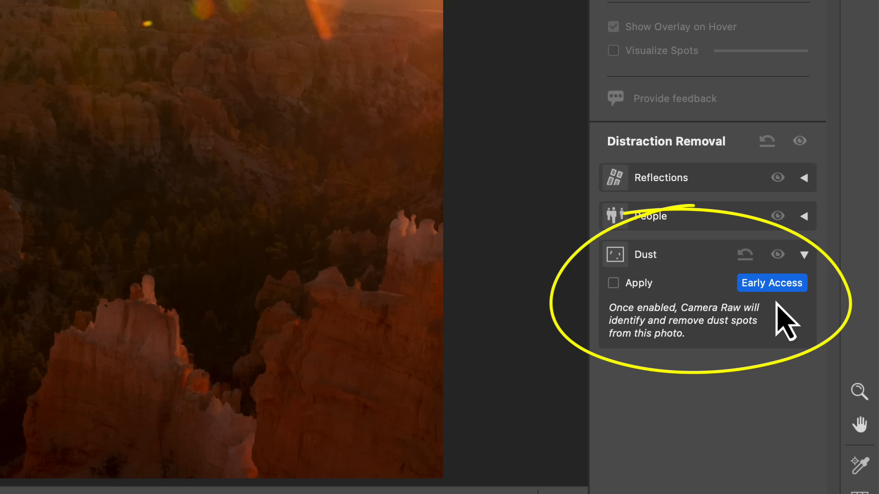
mouse_move(681, 314)
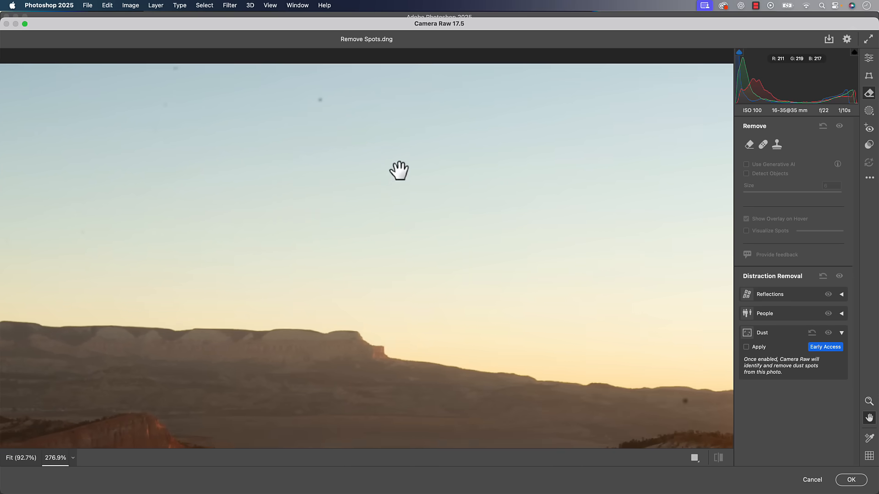
left_click_drag(399, 170, 219, 197)
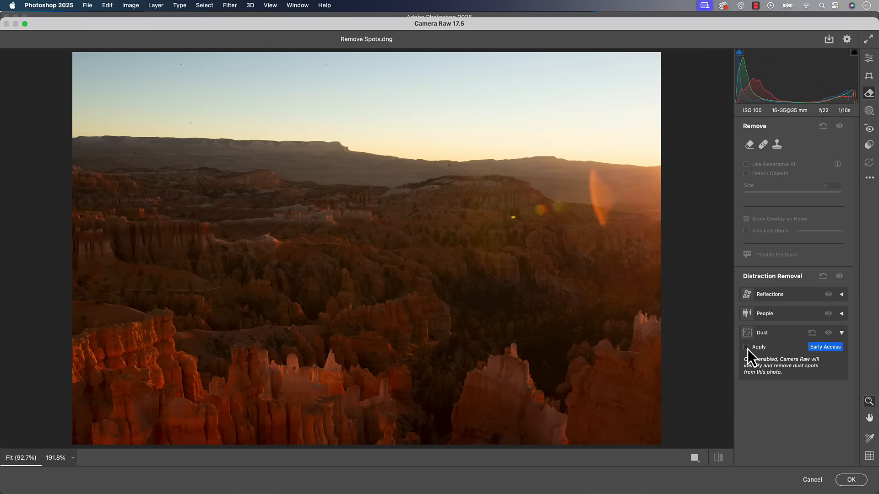
Step: Turn on Apply under Distraction Removal > Dust to remove sky spots automatically
left_click(746, 346)
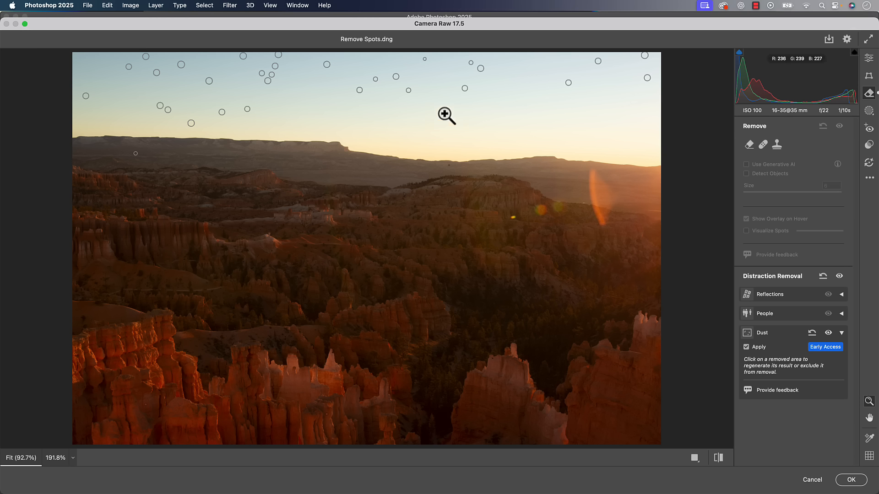
mouse_move(285, 82)
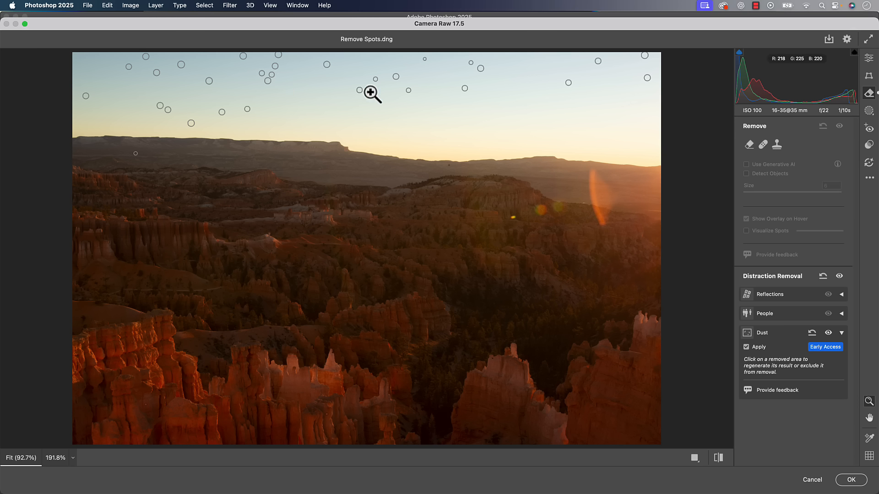
mouse_move(380, 115)
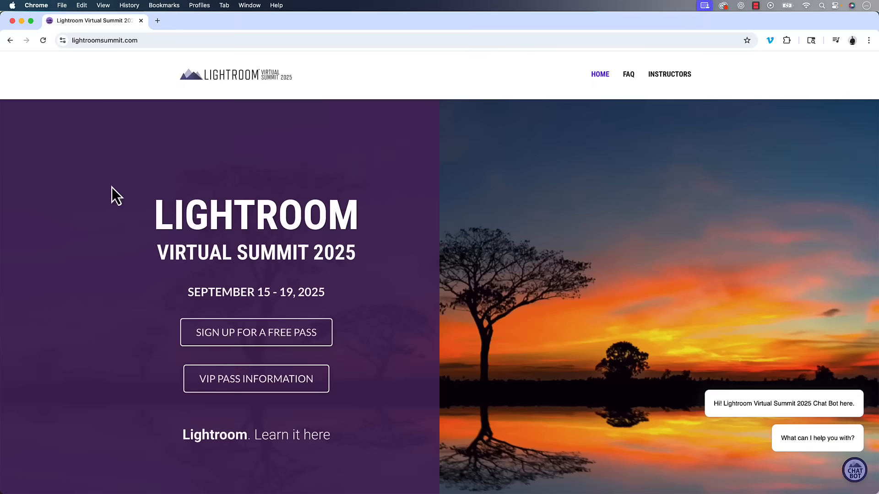
Step: Scroll the summit homepage, jump to INSTRUCTORS, and browse the first instructor's class descriptions
scroll("down", 3)
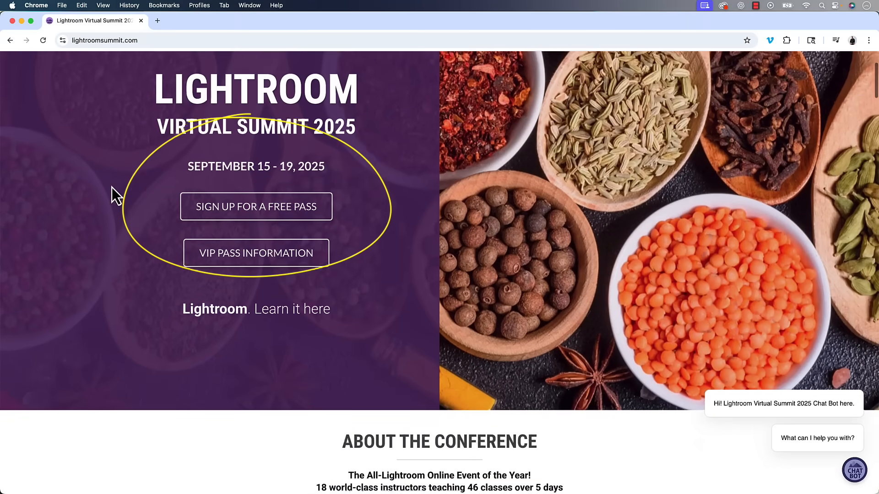
scroll("down", 3)
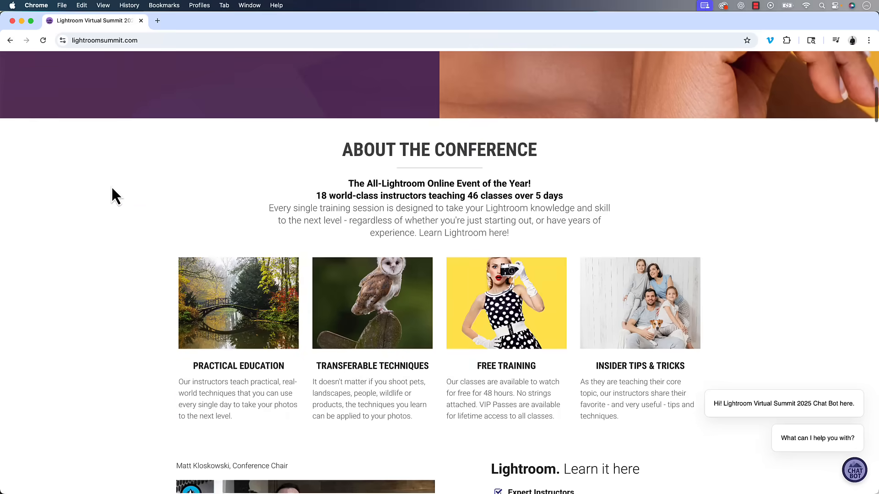
scroll("down", 3)
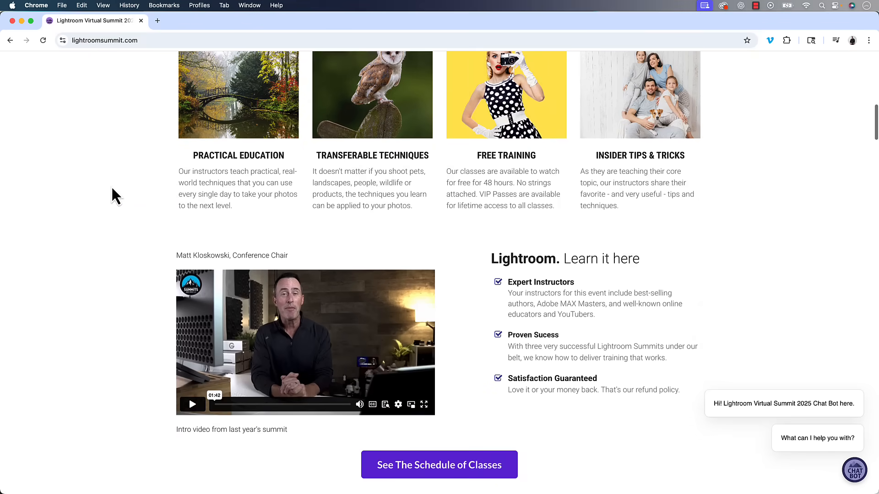
scroll("down", 3)
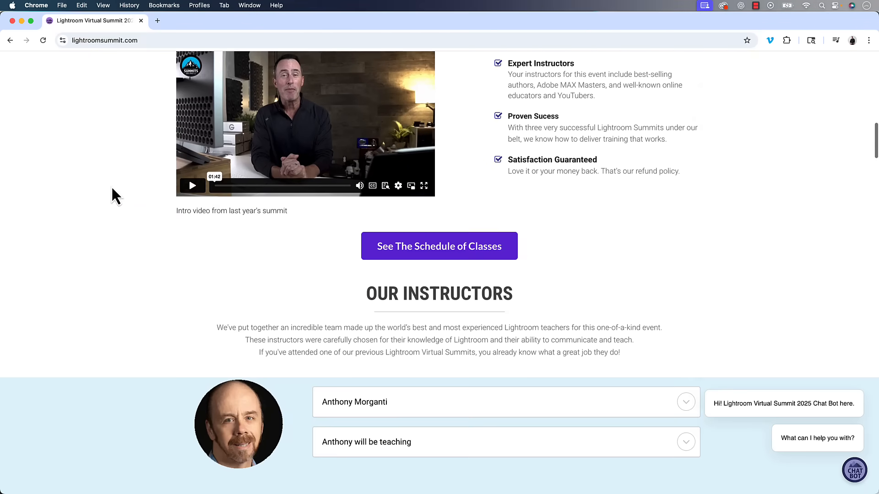
scroll("down", 3)
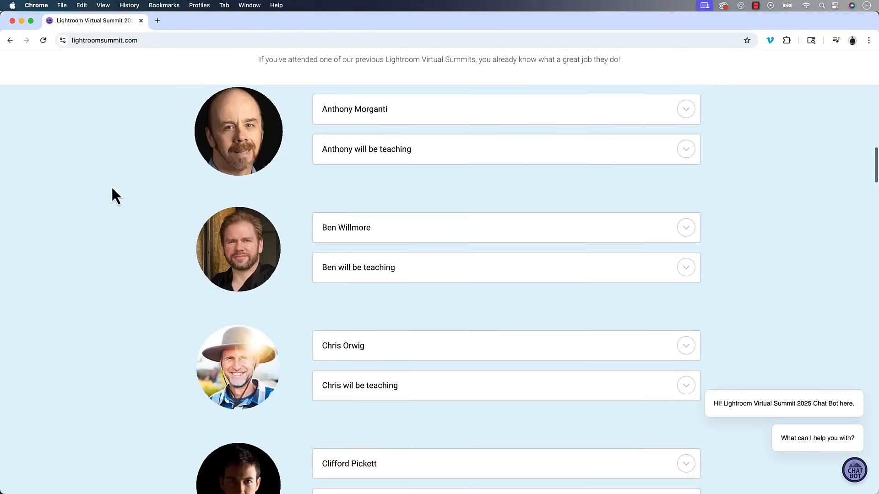
scroll("down", 3)
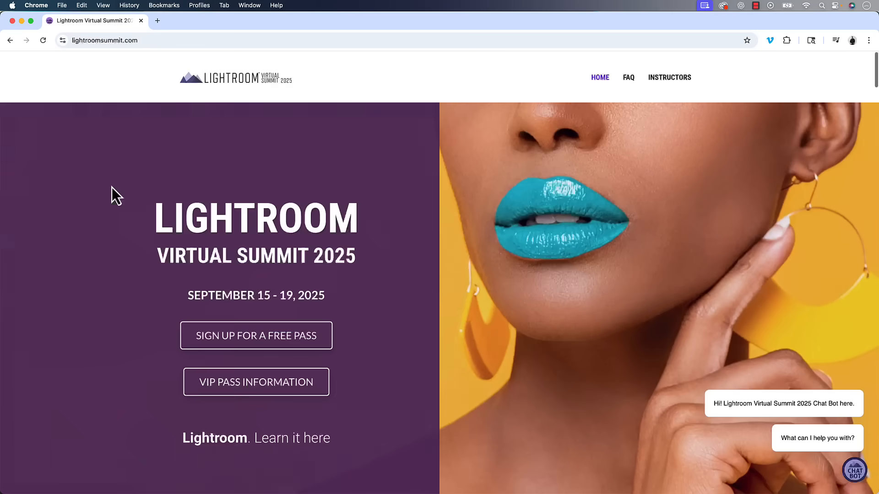
left_click(669, 77)
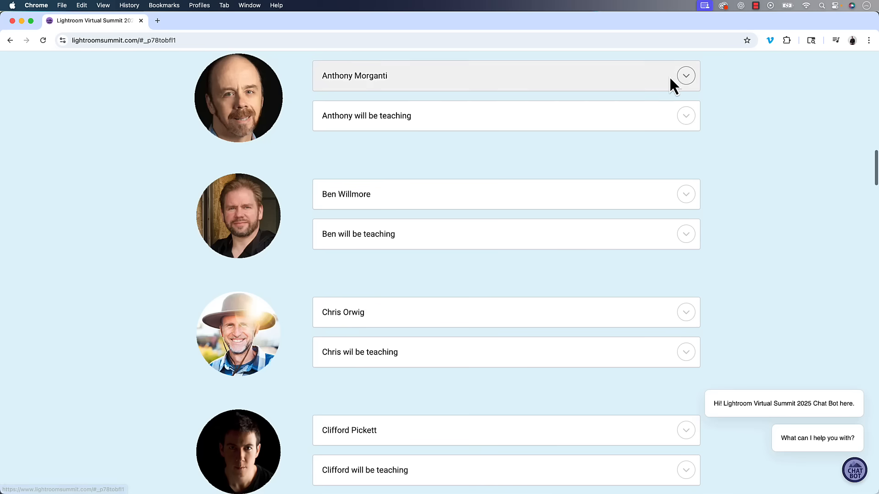
mouse_move(694, 264)
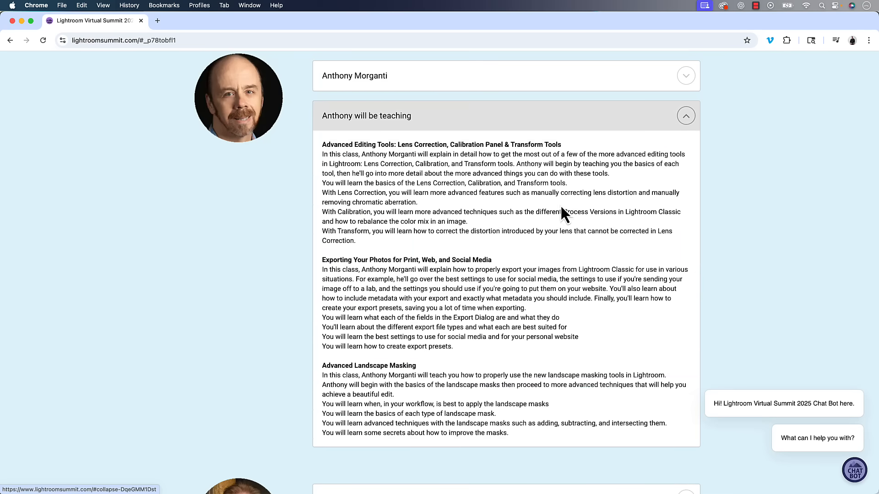
scroll("down", 3)
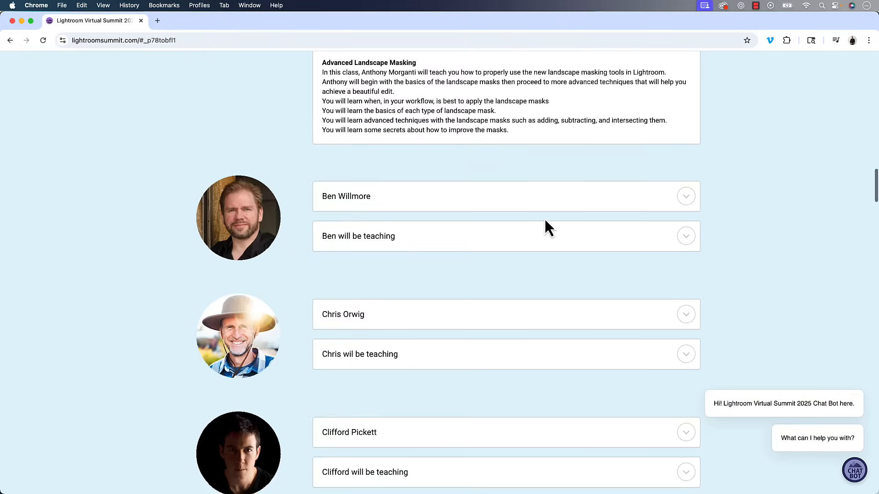
scroll("down", 3)
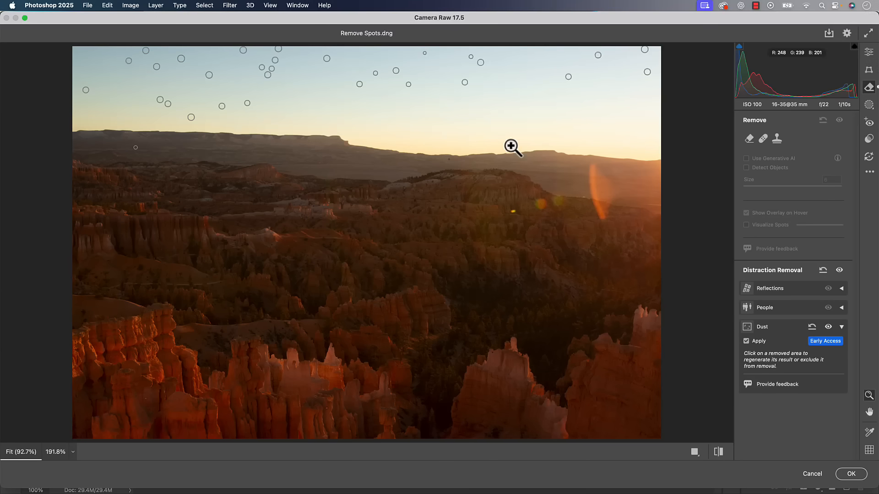
mouse_move(430, 119)
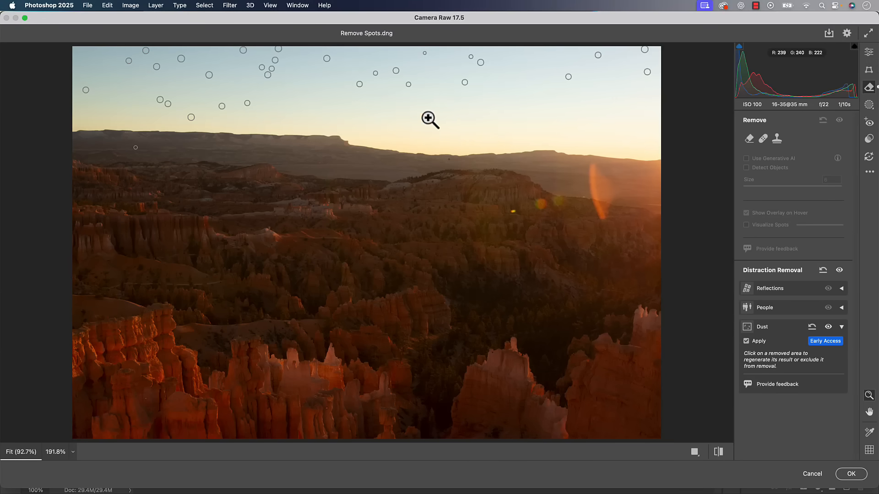
mouse_move(505, 116)
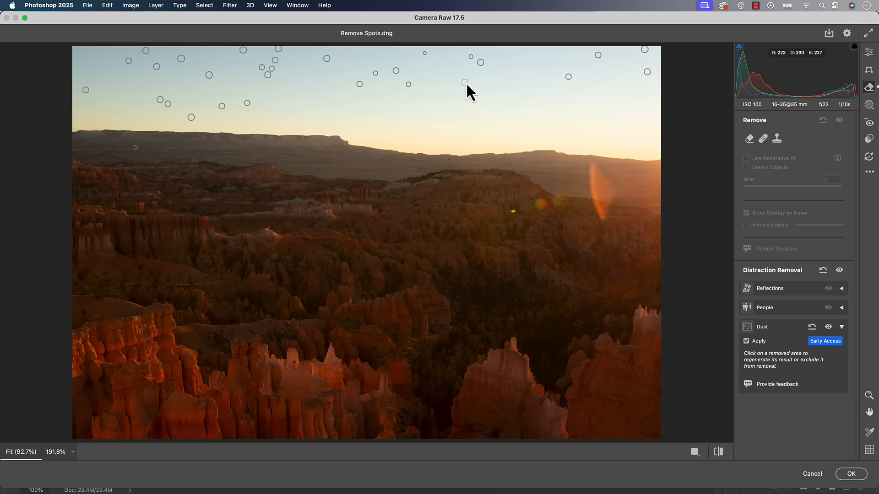
Step: Select one removed dust spot in the upper sky and delete it from dust removal
left_click(464, 82)
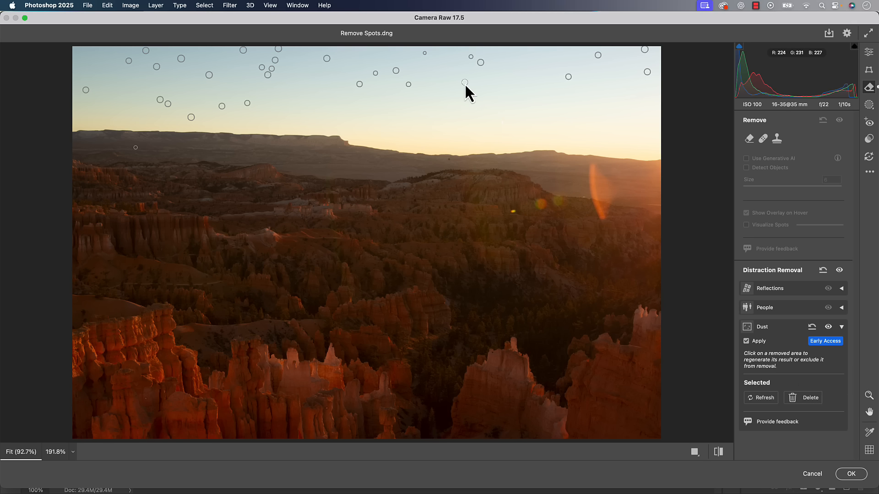
mouse_move(754, 373)
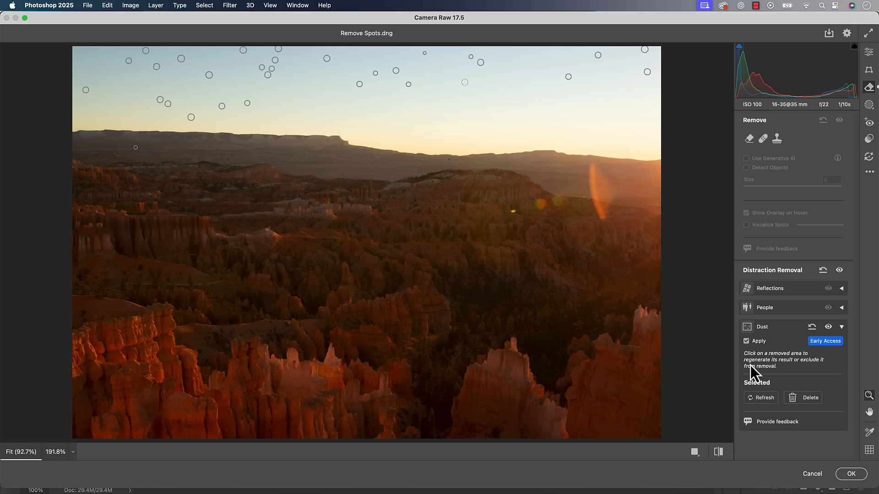
mouse_move(730, 398)
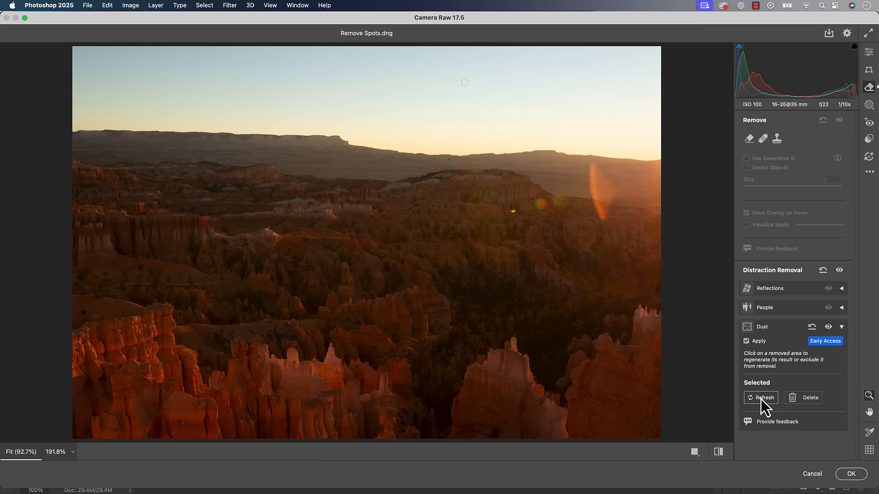
mouse_move(809, 398)
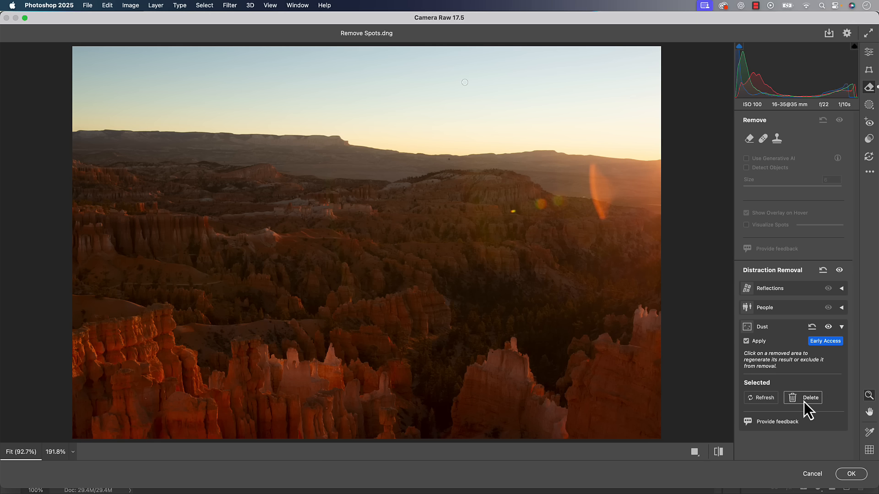
left_click(808, 397)
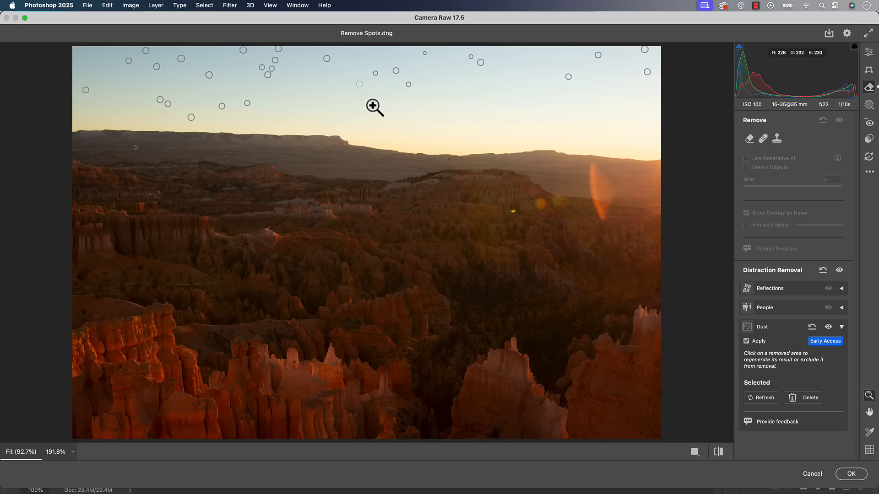
mouse_move(190, 119)
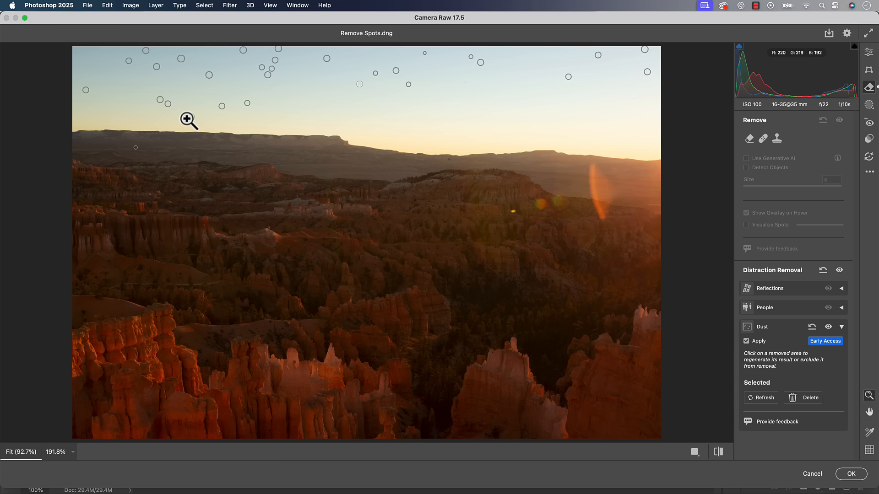
mouse_move(136, 150)
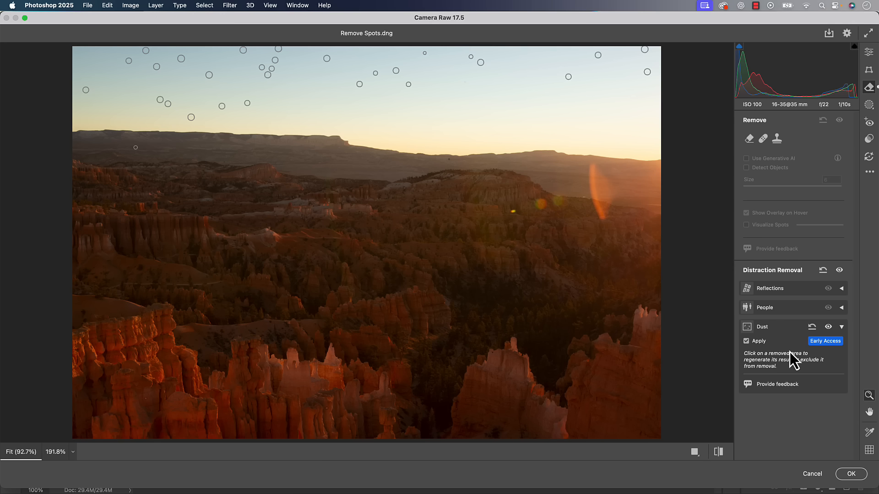
mouse_move(764, 307)
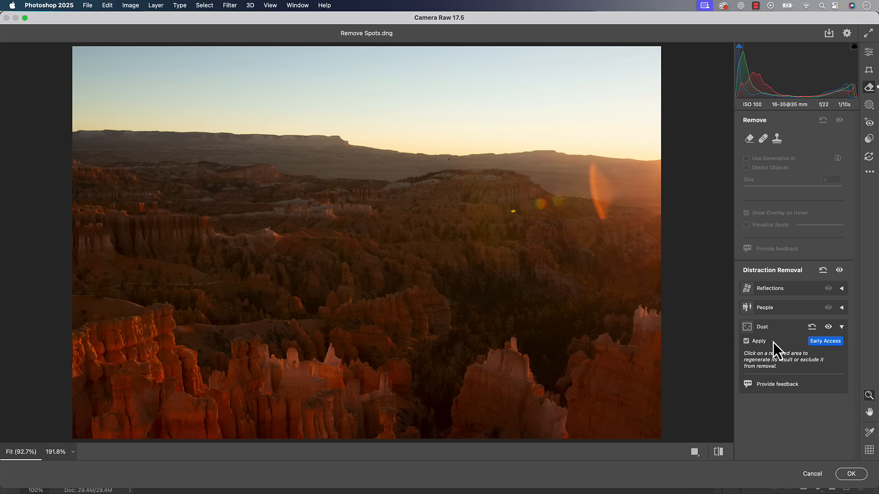
mouse_move(758, 236)
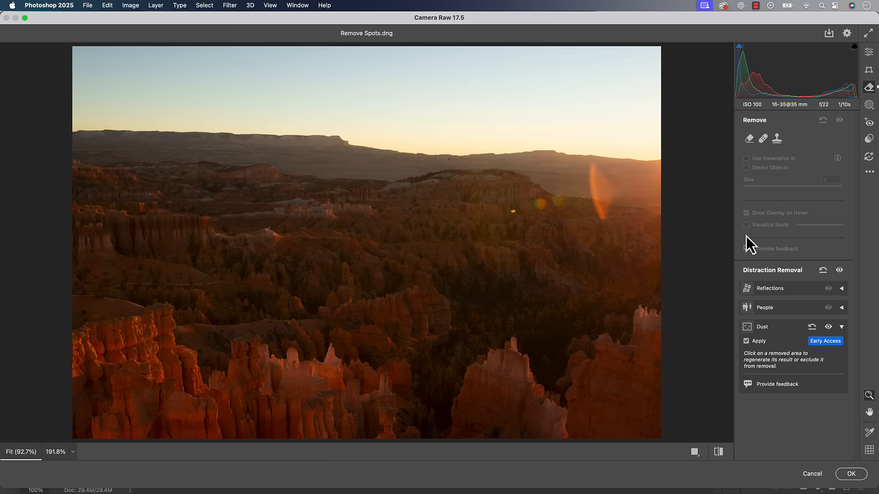
mouse_move(778, 330)
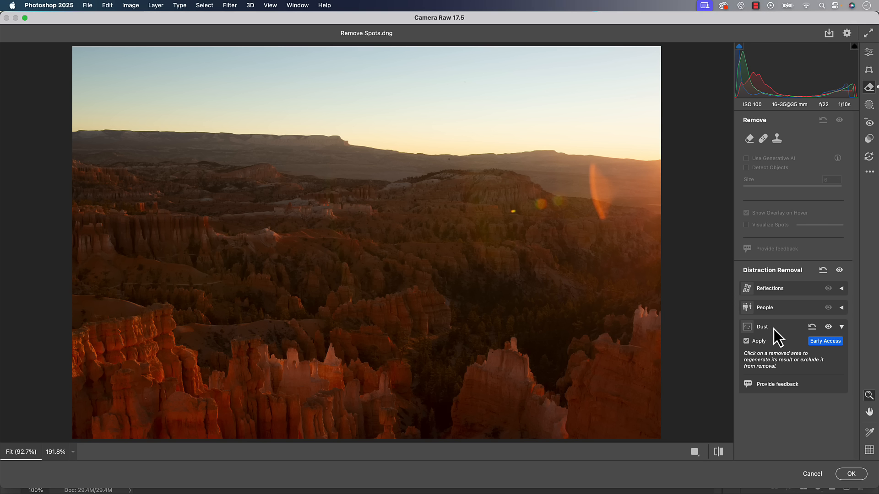
mouse_move(751, 236)
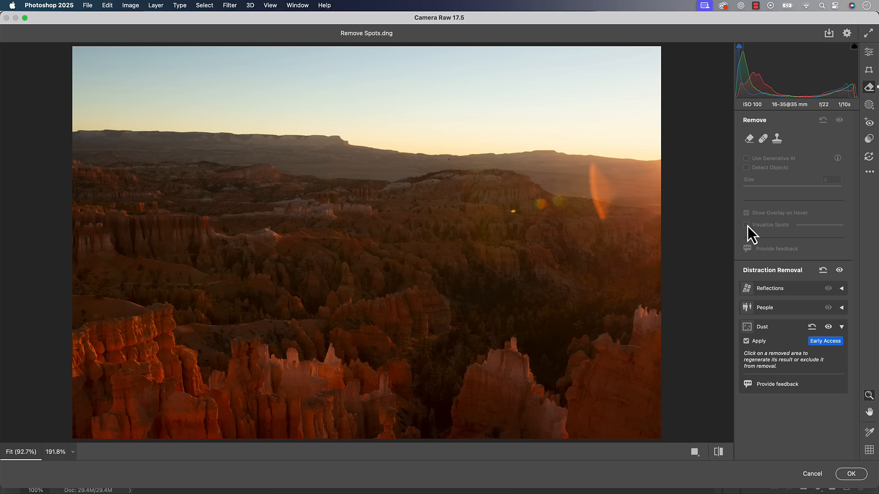
mouse_move(779, 342)
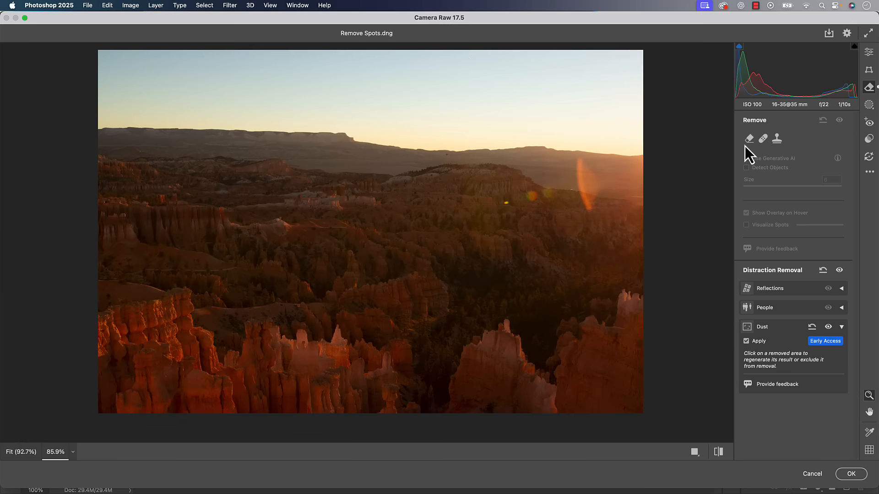
Step: Choose the Healing tool at size 2 and turn on Visualize Spots
left_click(763, 138)
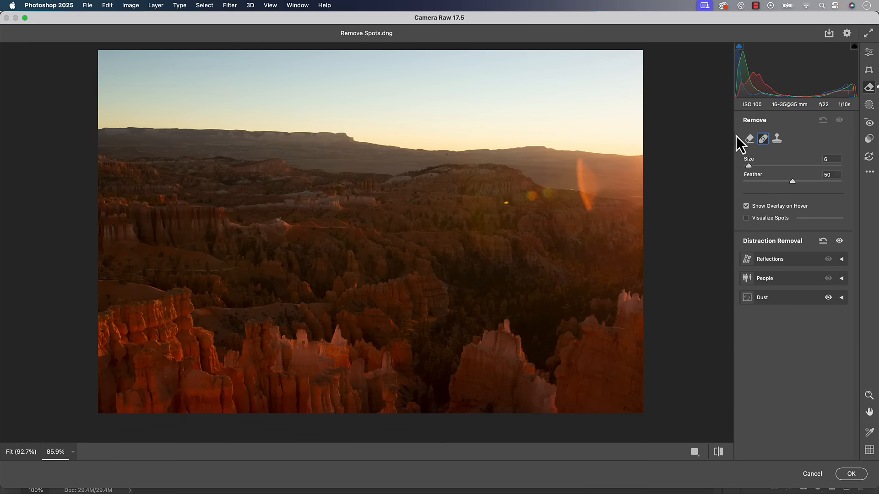
mouse_move(781, 229)
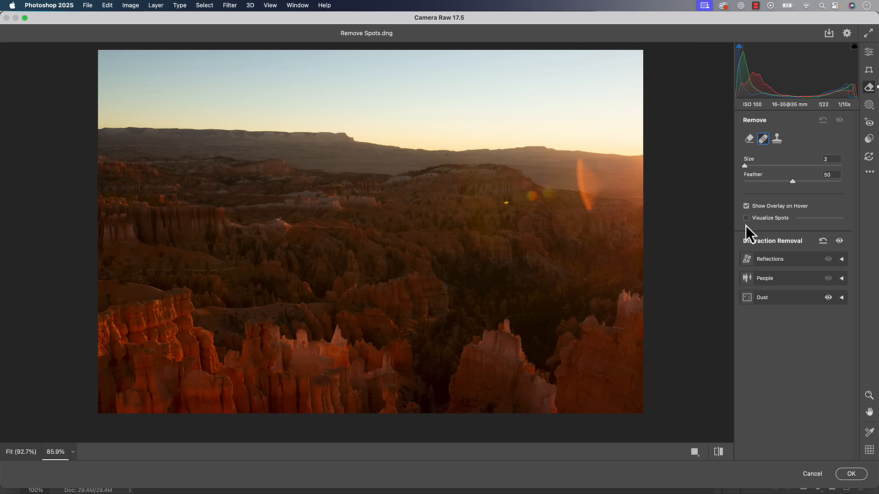
mouse_move(750, 235)
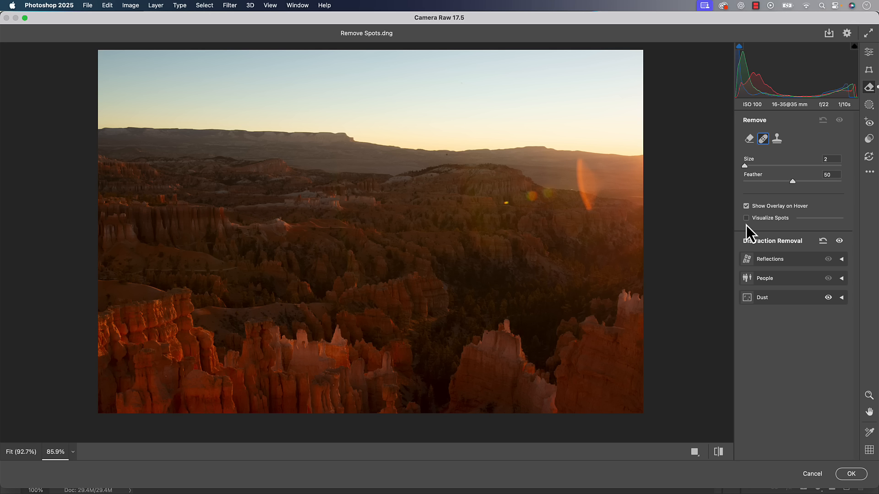
left_click(746, 218)
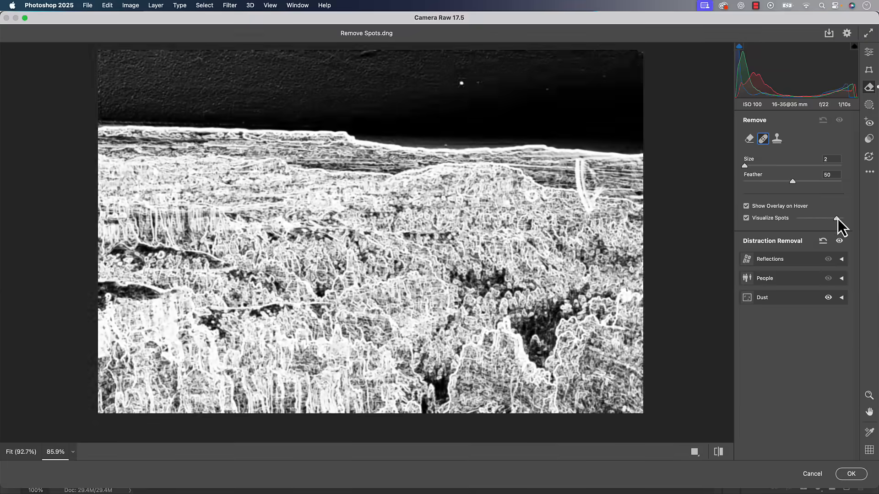
Step: Lower the Visualize Spots threshold until the dust speck stands out, with brush size 3
left_click_drag(838, 218, 826, 217)
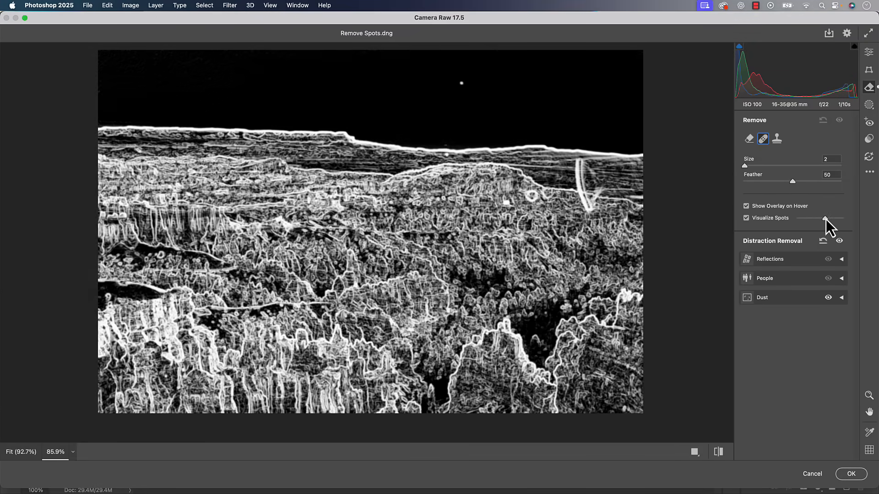
left_click_drag(834, 219, 819, 218)
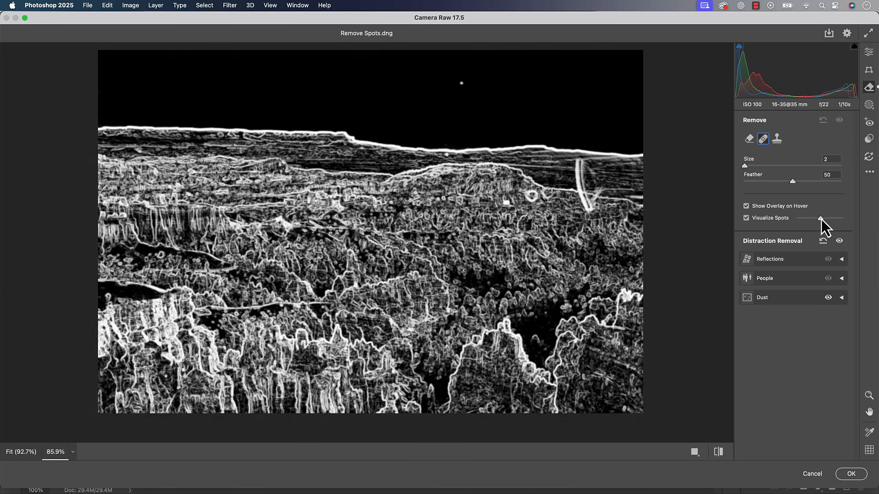
left_click_drag(828, 218, 821, 218)
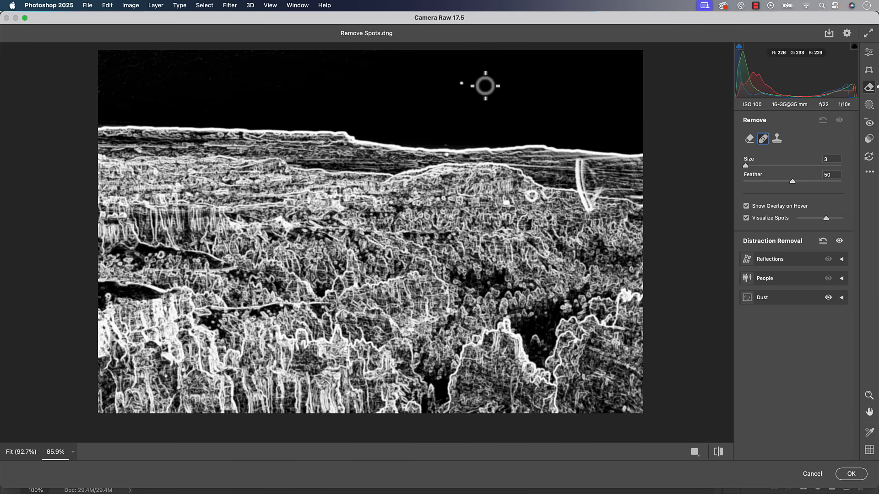
mouse_move(461, 84)
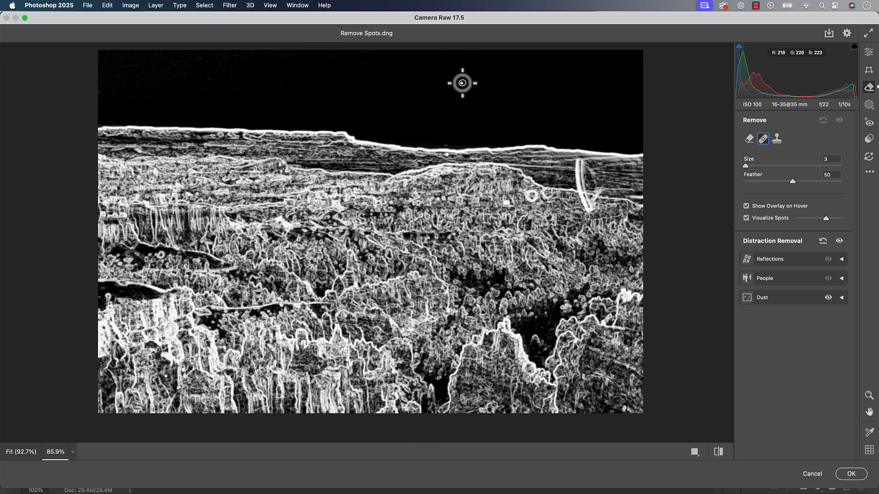
Step: Heal the white speck in the upper sky, then turn Visualize Spots off
left_click(463, 83)
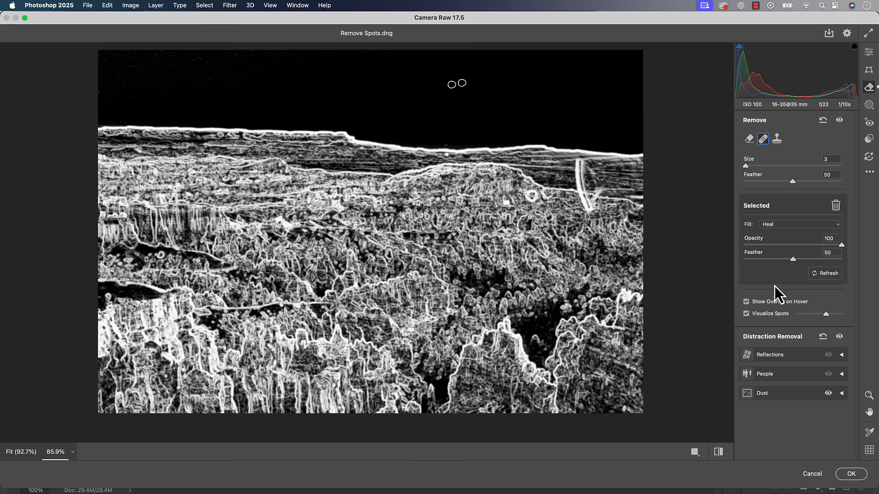
left_click(746, 313)
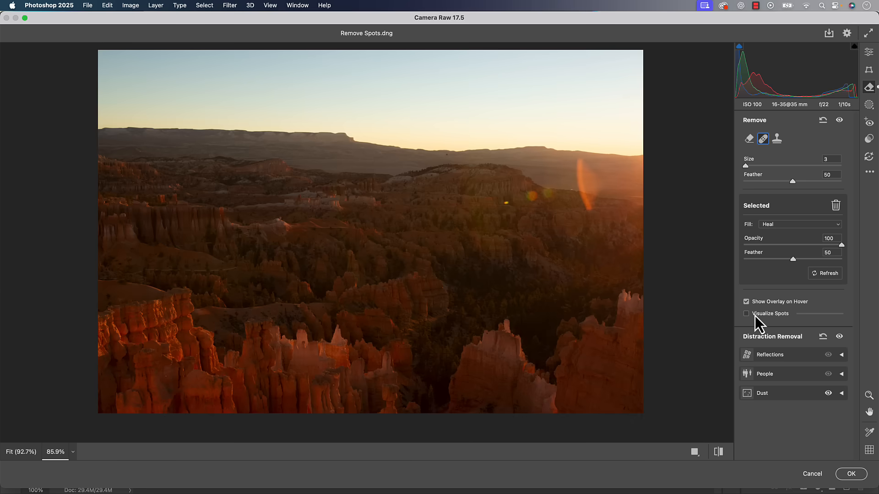
mouse_move(779, 339)
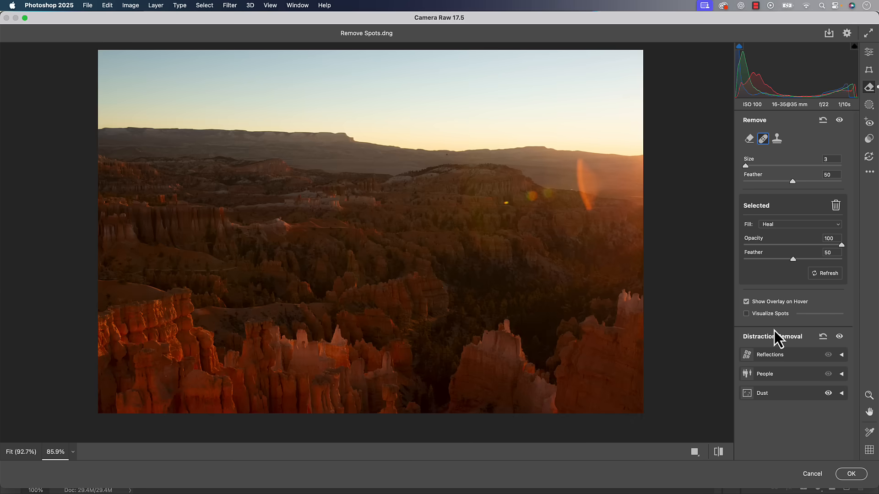